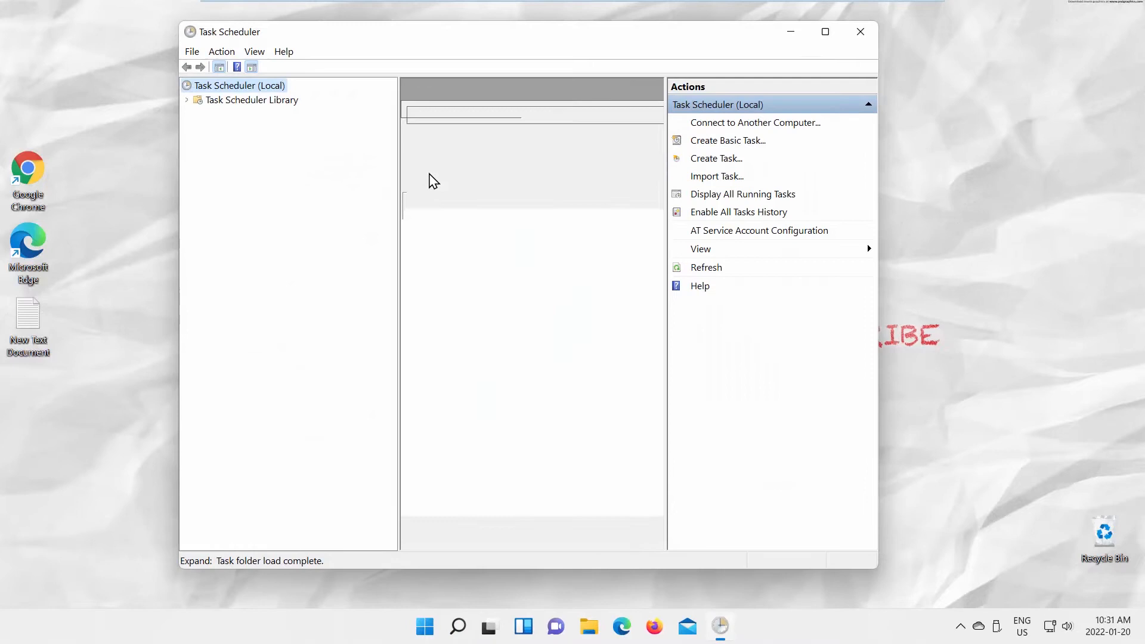
Expand Task Scheduler Library and Microsoft, scrolling the tree down to the Windows Defender folder.
left_click(187, 99)
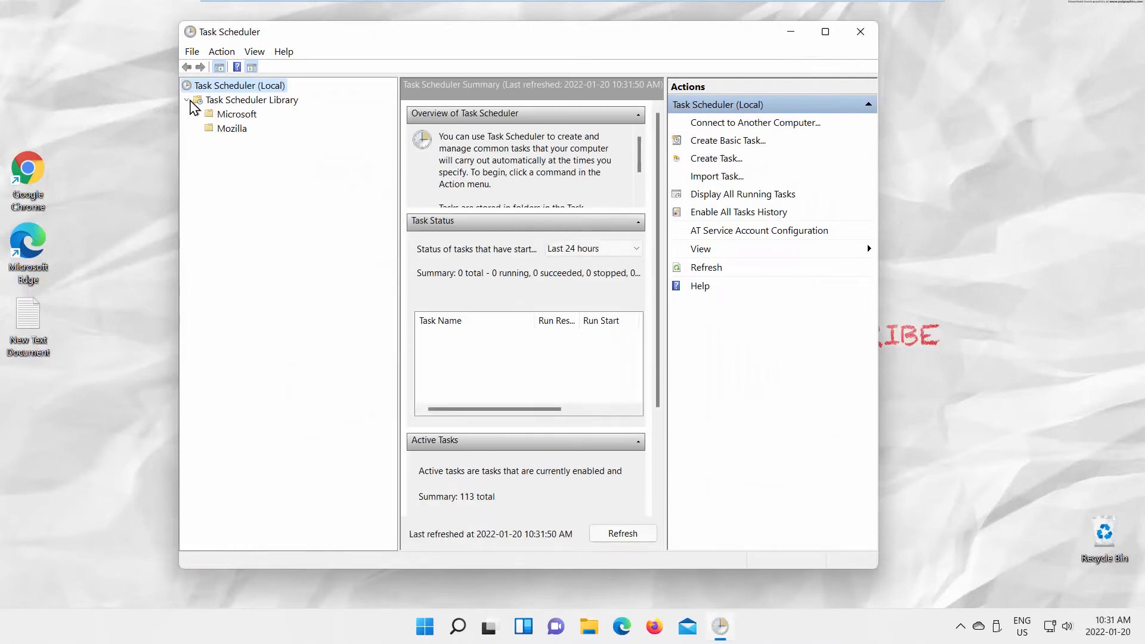
left_click(209, 115)
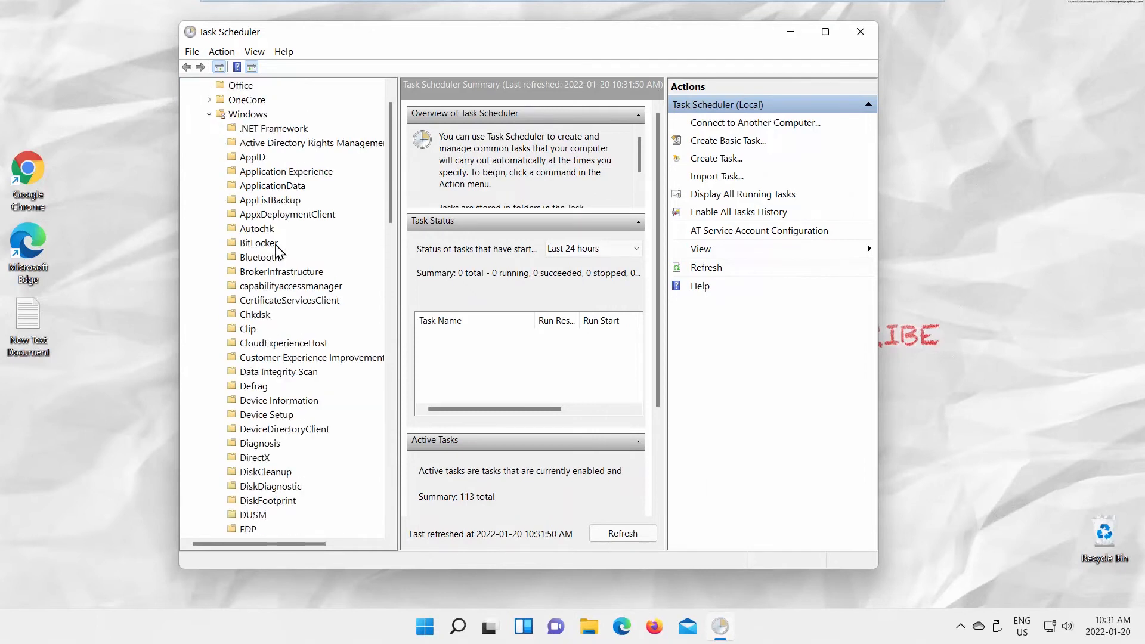
scroll("down", 3)
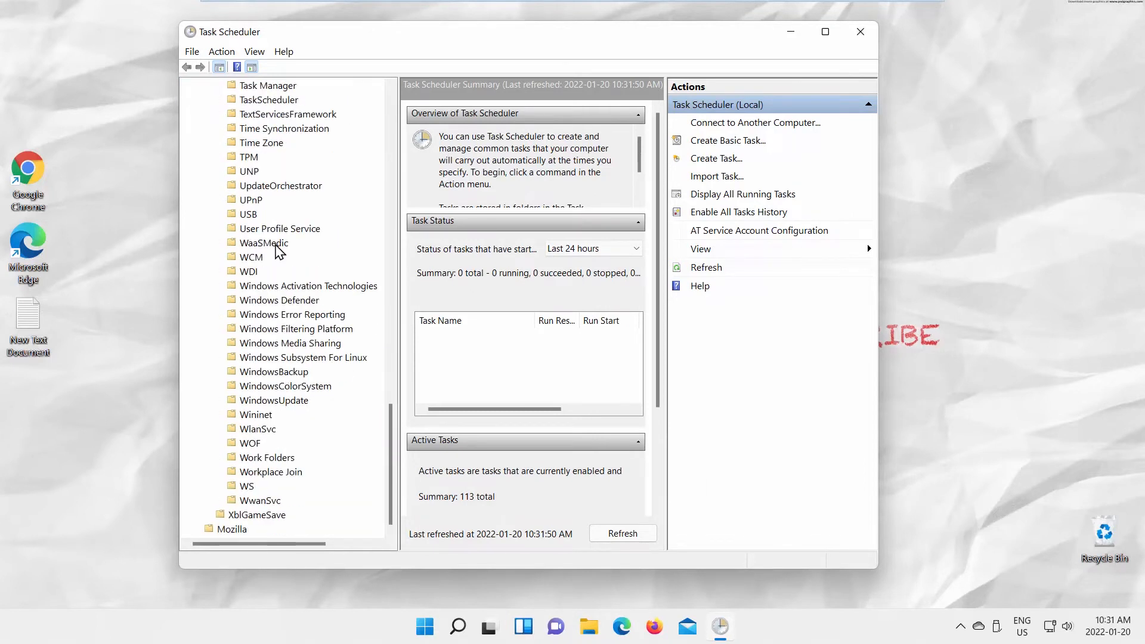
Select the Windows Defender folder and its Windows Defender Scheduled Scan task.
left_click(279, 300)
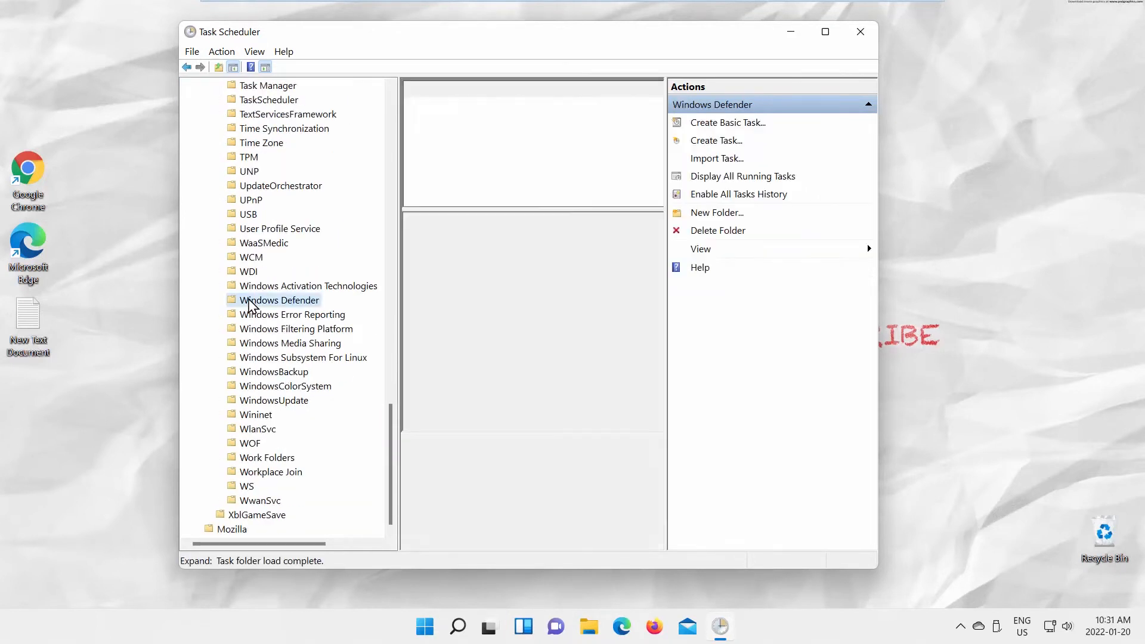
left_click(279, 301)
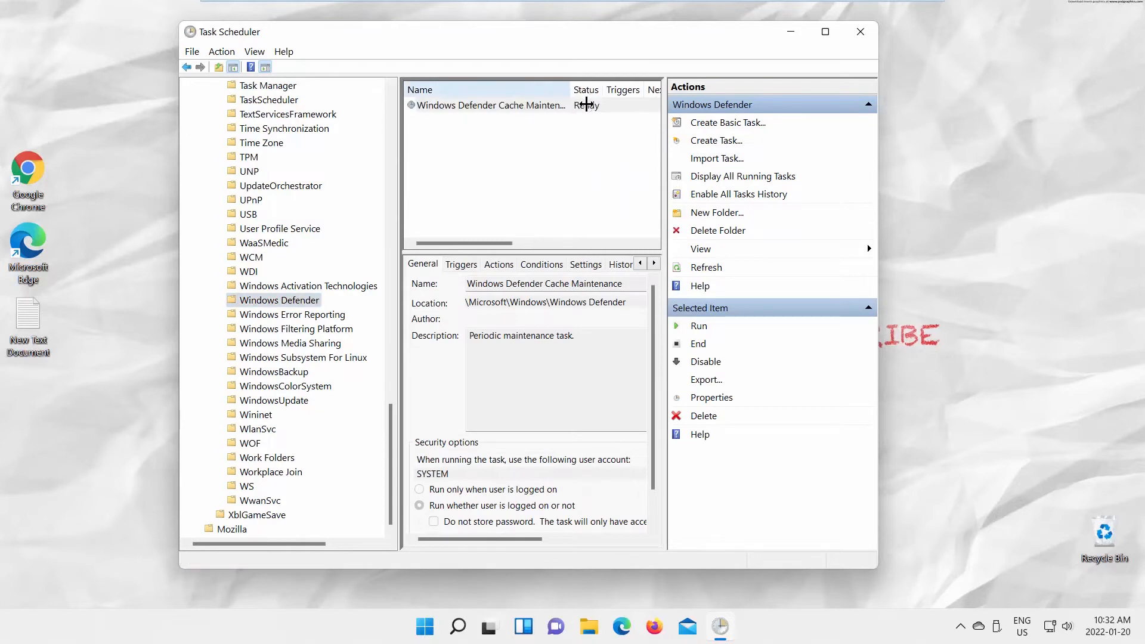
left_click(498, 105)
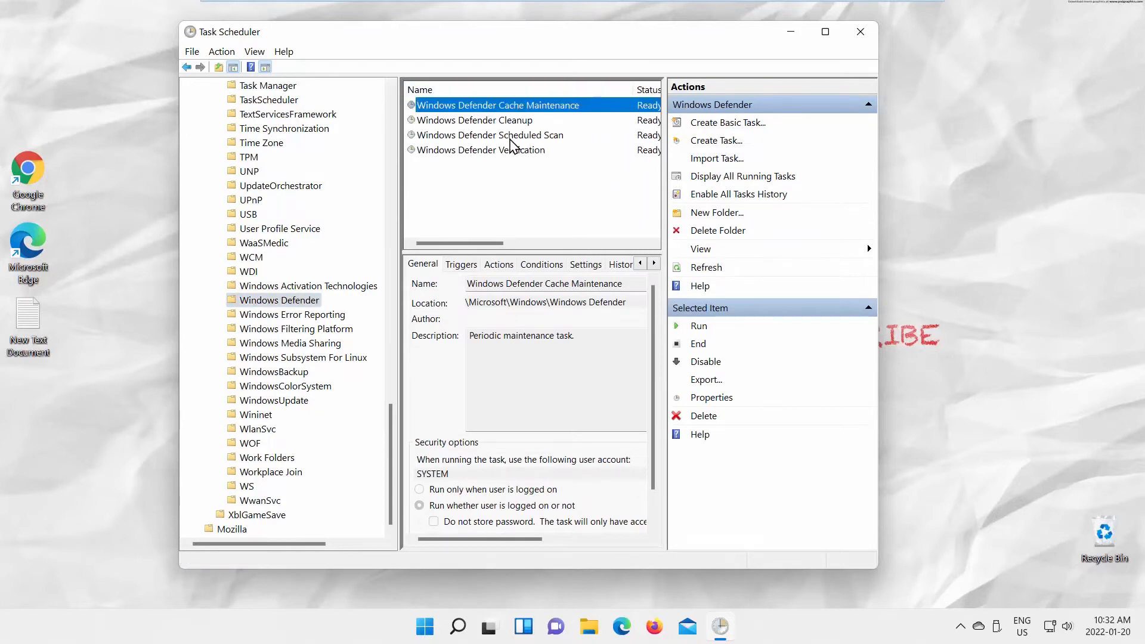
left_click(490, 135)
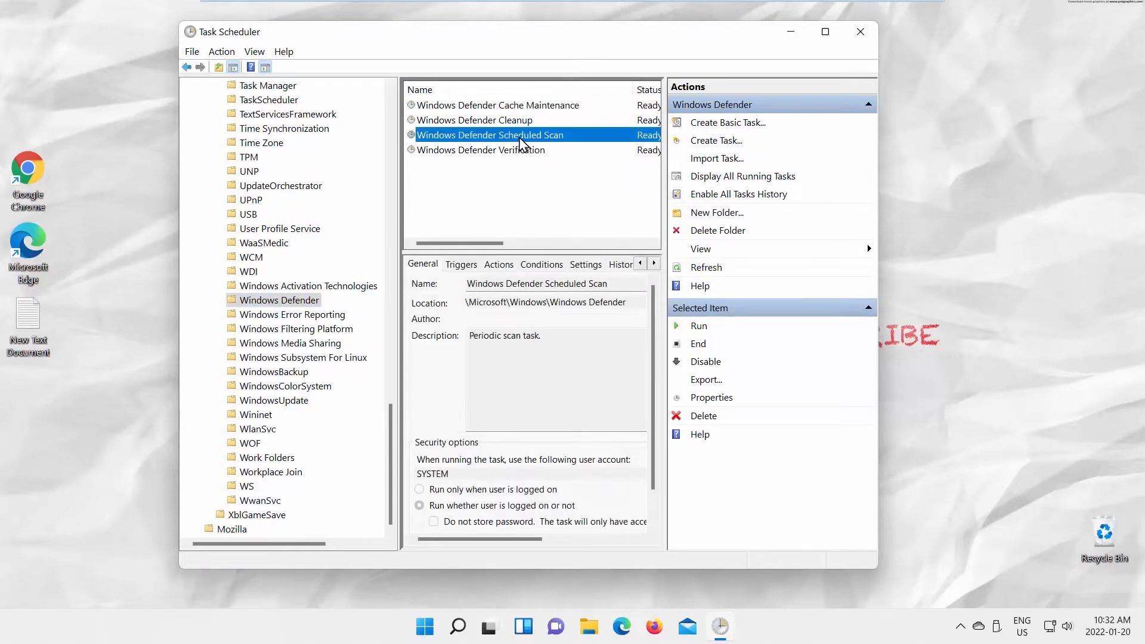
In the scan task's properties, start a new trigger from the Triggers list.
left_click(710, 397)
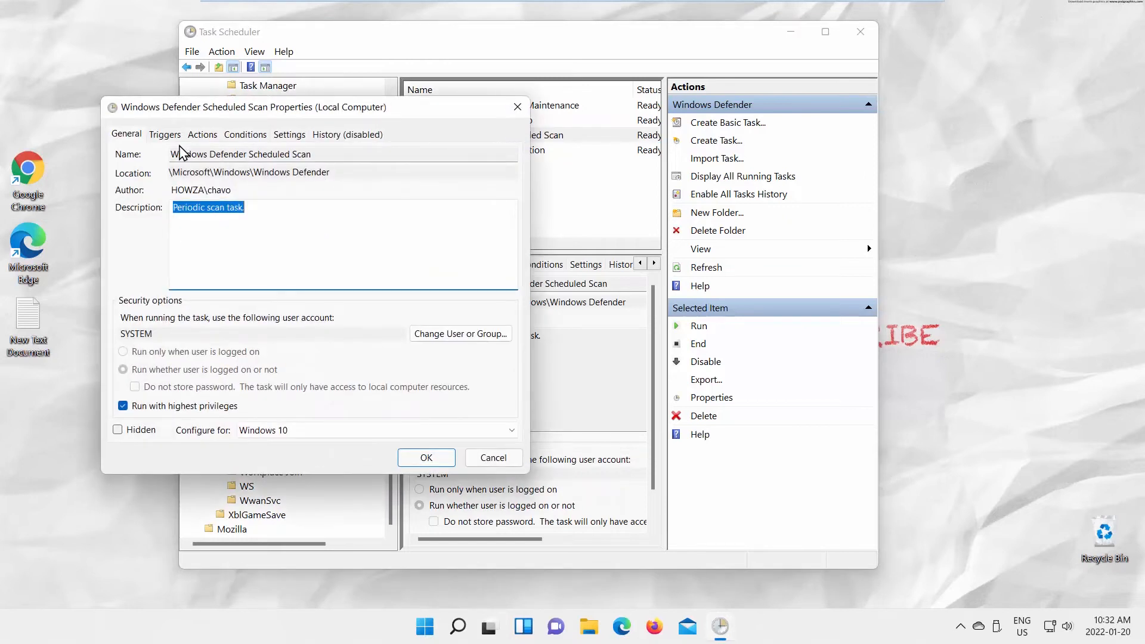
left_click(164, 134)
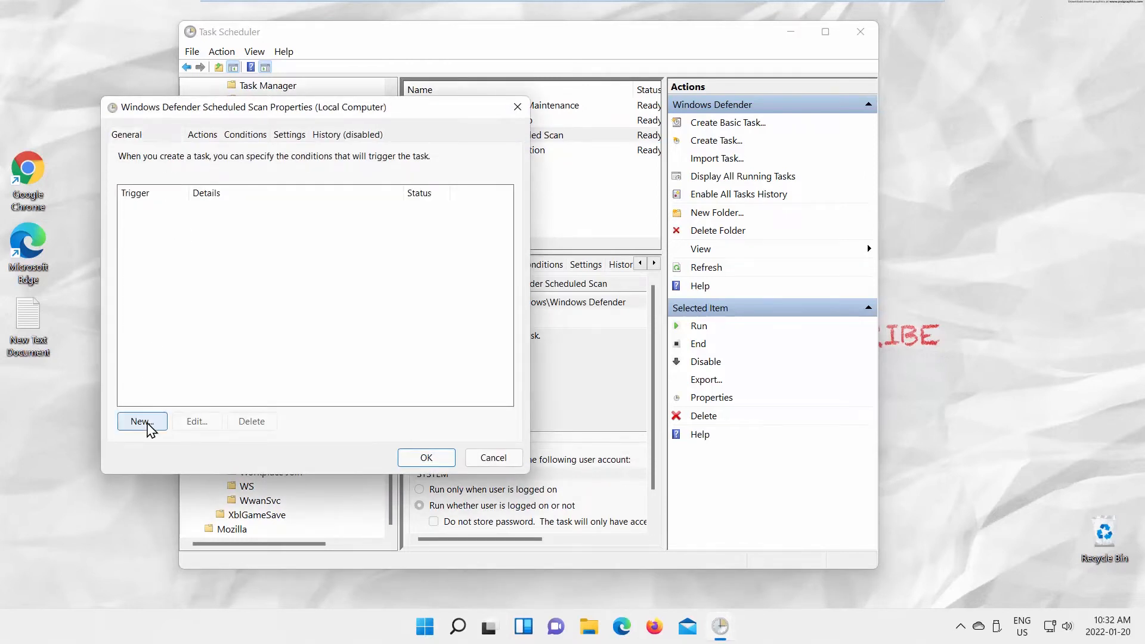
left_click(142, 421)
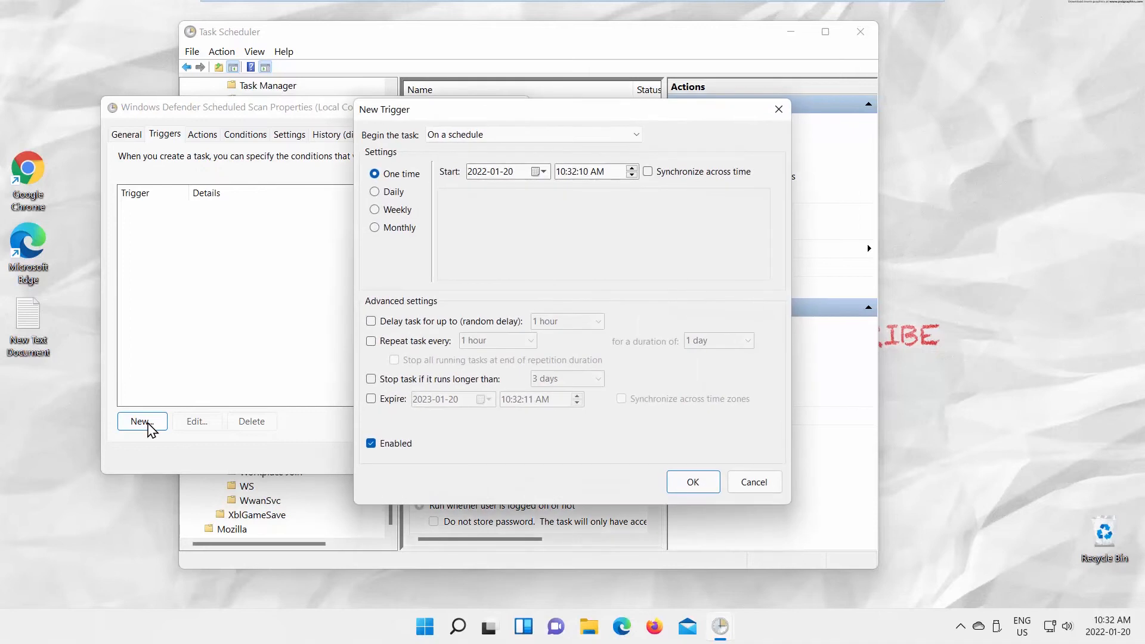
Make the trigger Weekly, recurring on Sunday, Wednesday and Friday.
left_click(375, 210)
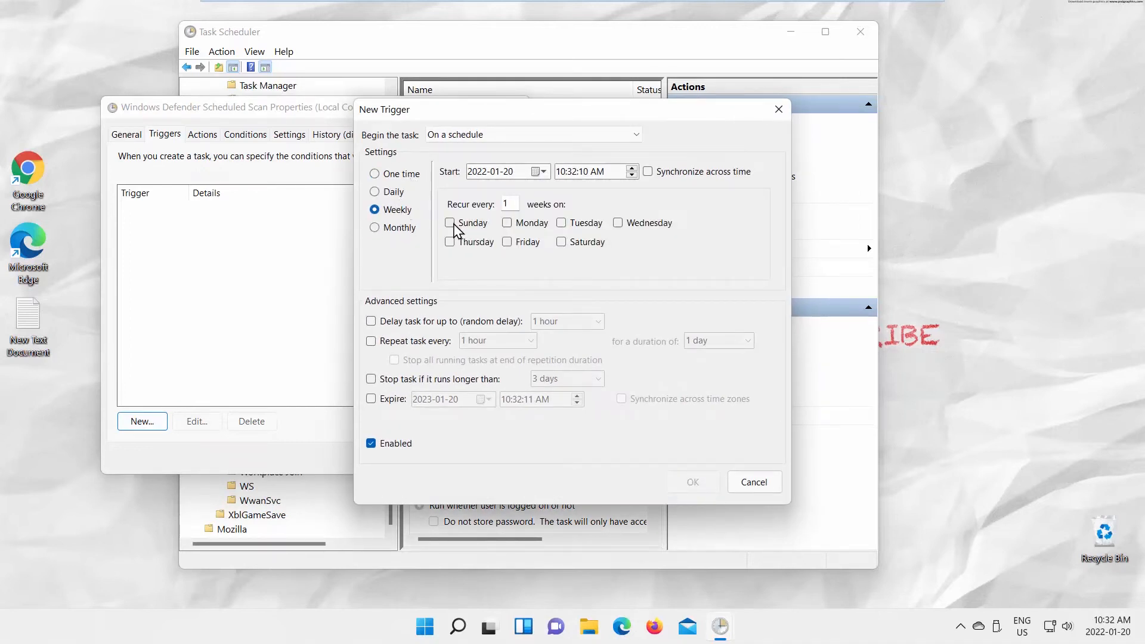
left_click(618, 224)
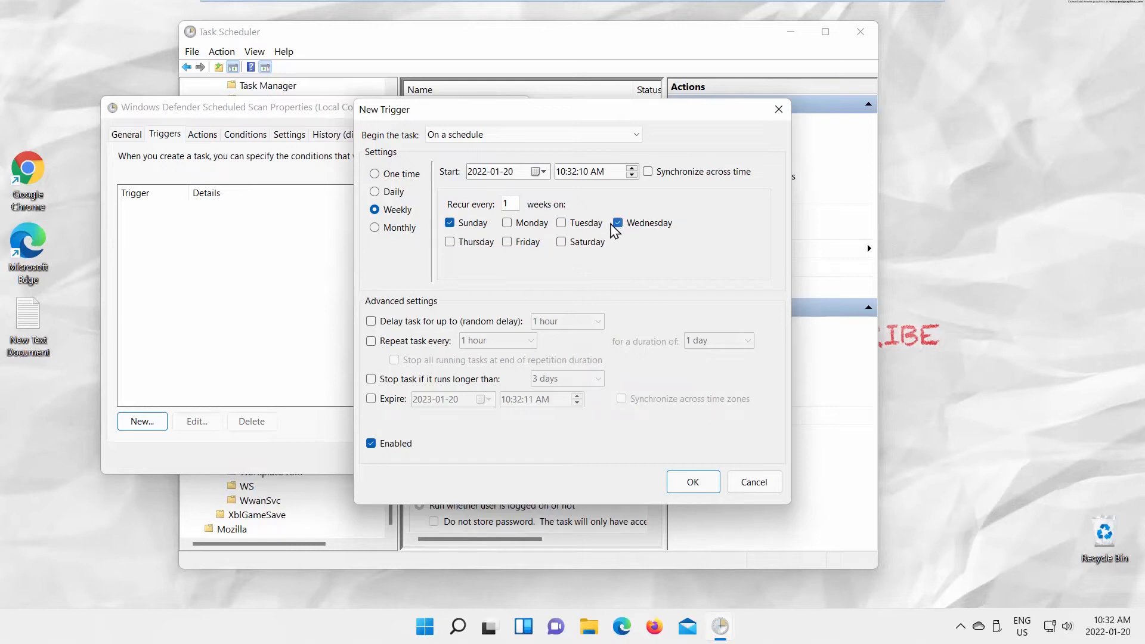
left_click(508, 242)
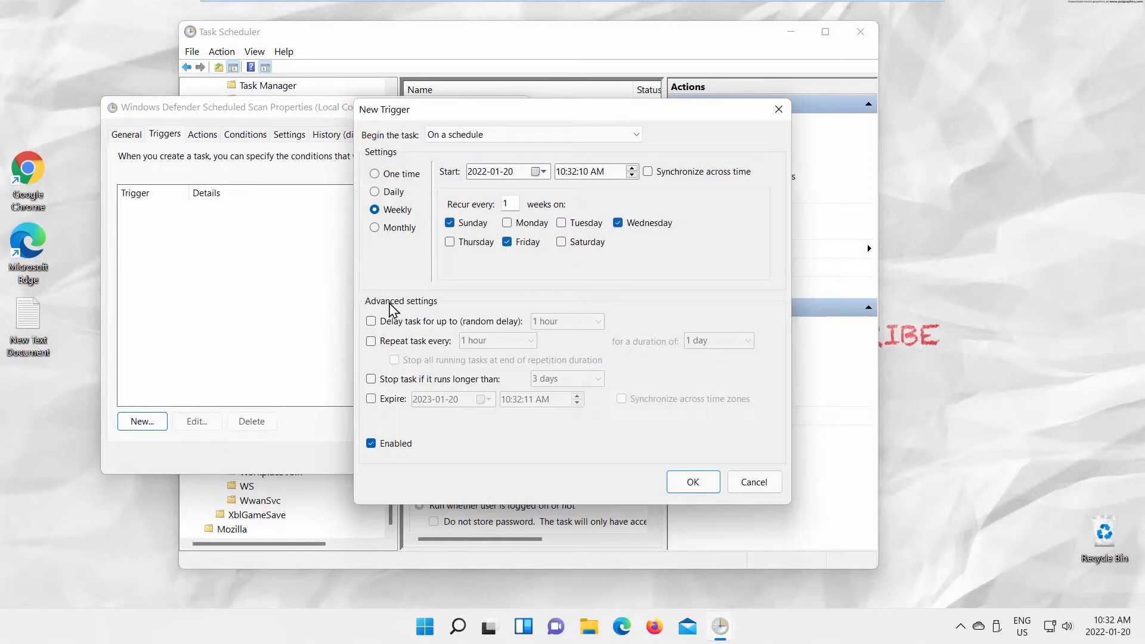
Enable a random task delay of 8 hours.
left_click(371, 321)
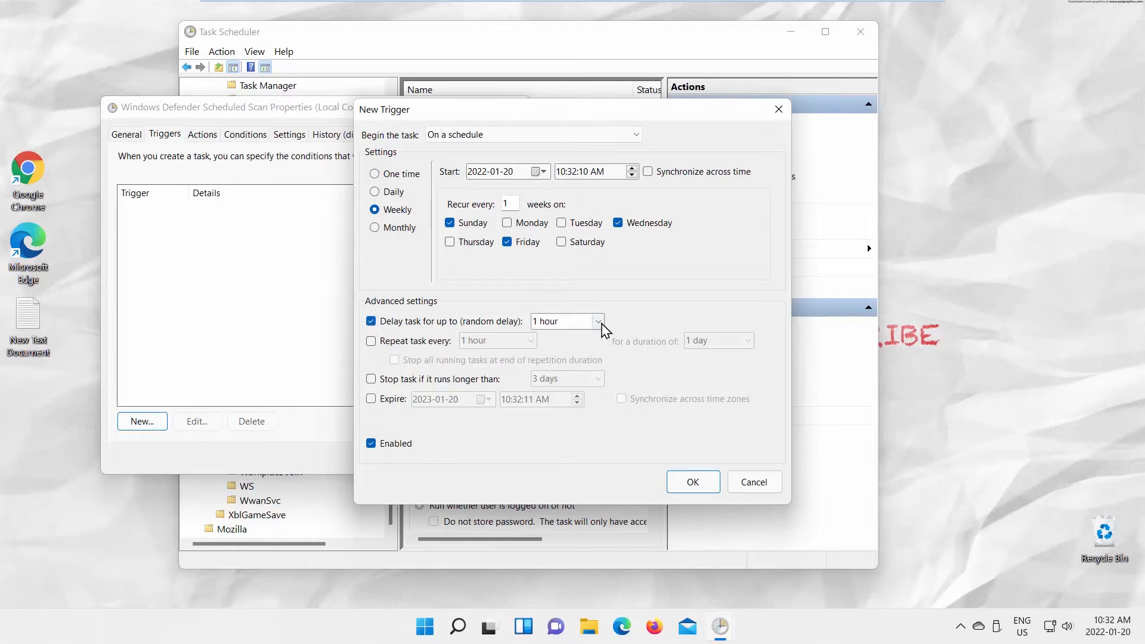
left_click(598, 320)
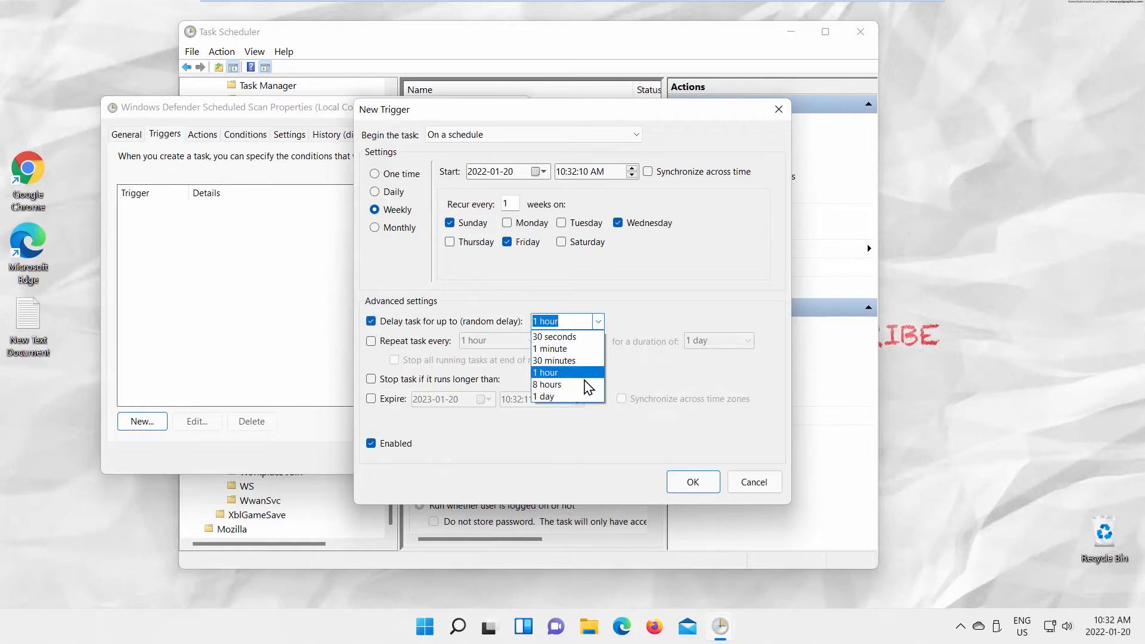
left_click(547, 384)
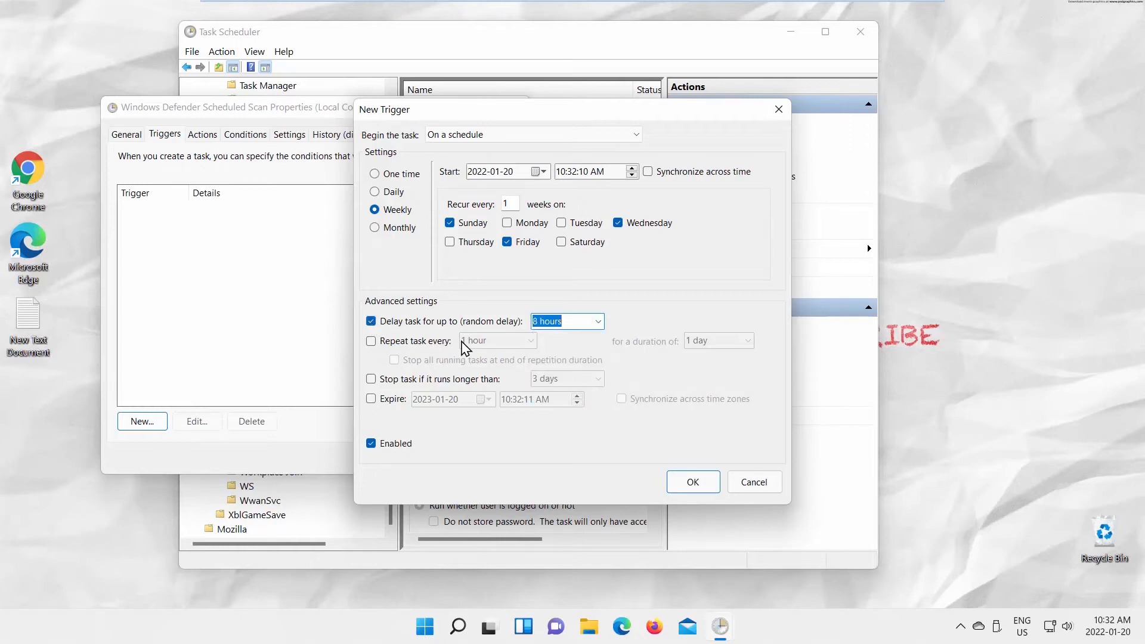
Repeat the task every 1 hour for 1 day, stop it after 3 days, and save the trigger.
left_click(371, 340)
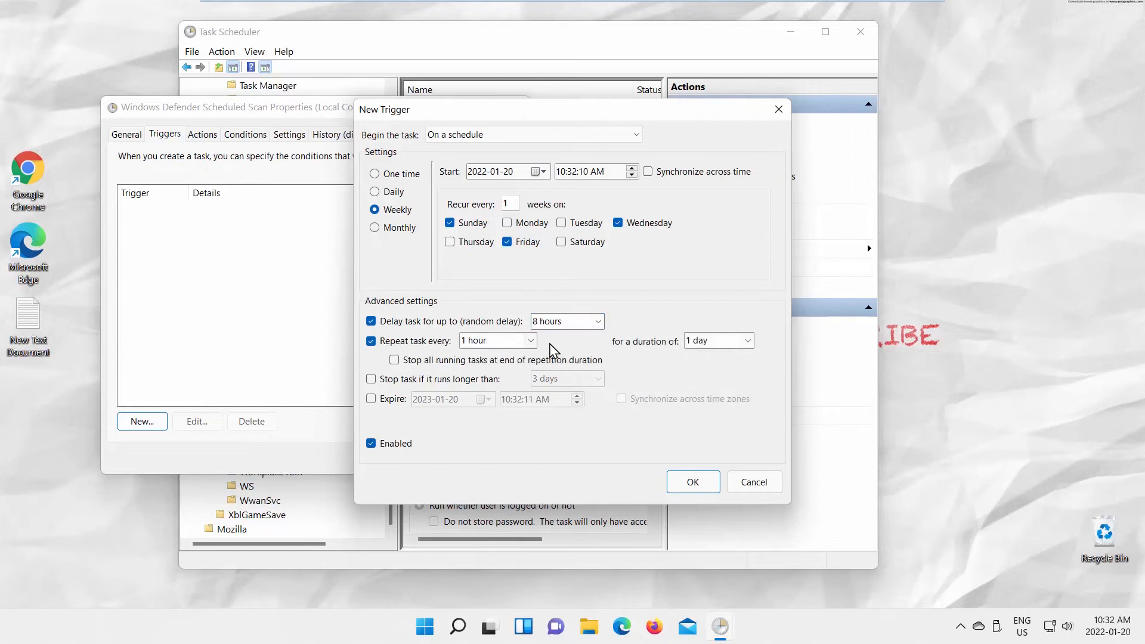
left_click(493, 340)
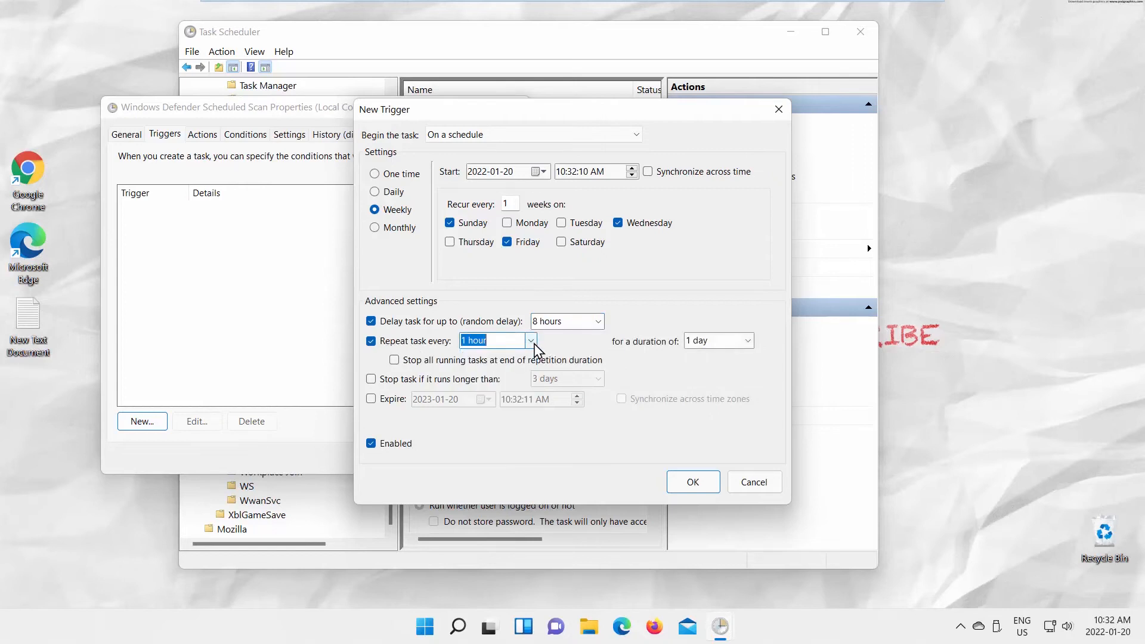
left_click(714, 340)
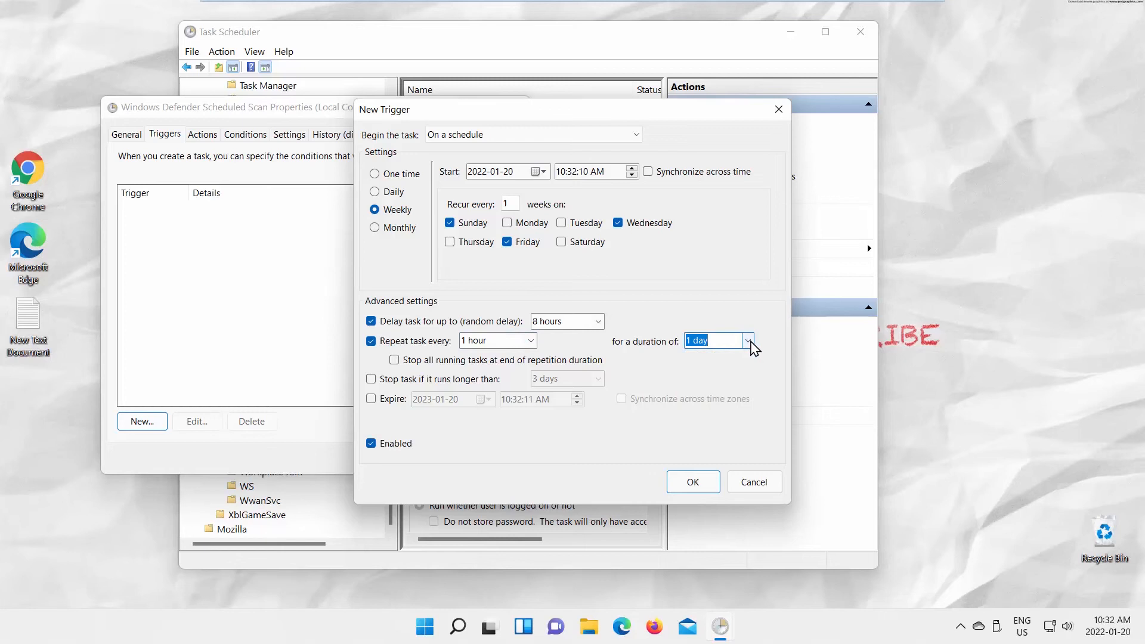
left_click(371, 378)
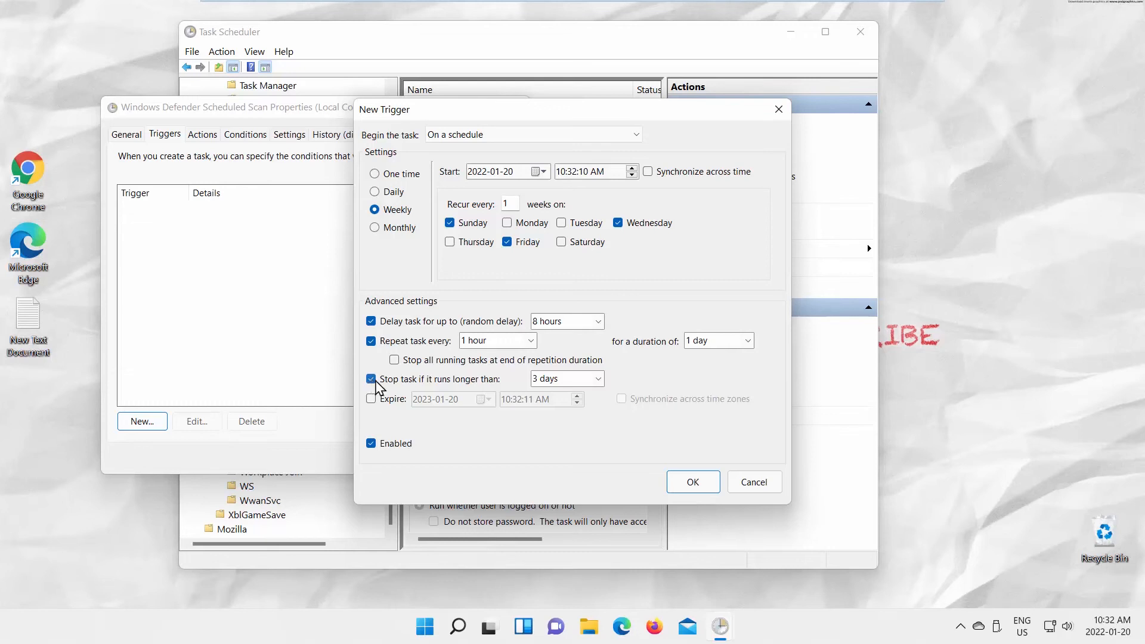
left_click(692, 480)
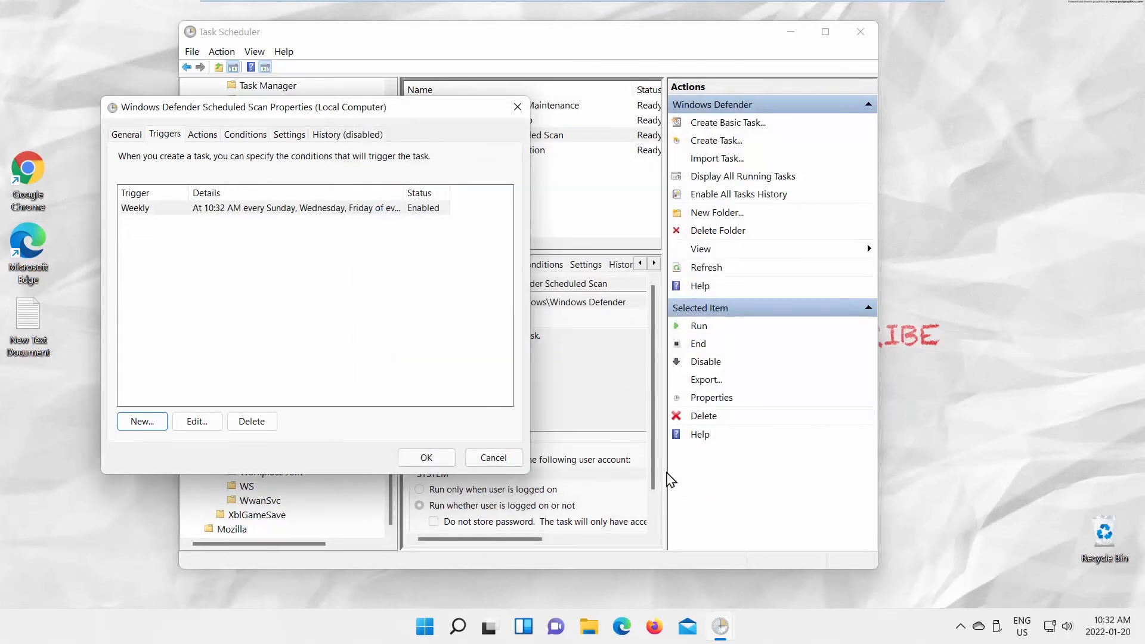